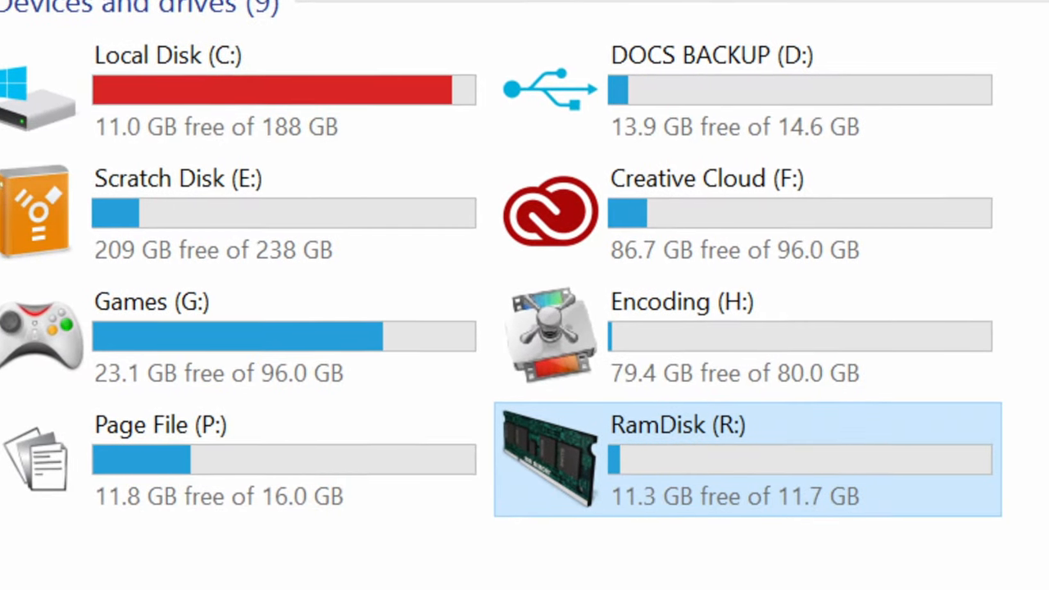
Download the Super Secret File folder through its right-click menu.
scroll(up, 3)
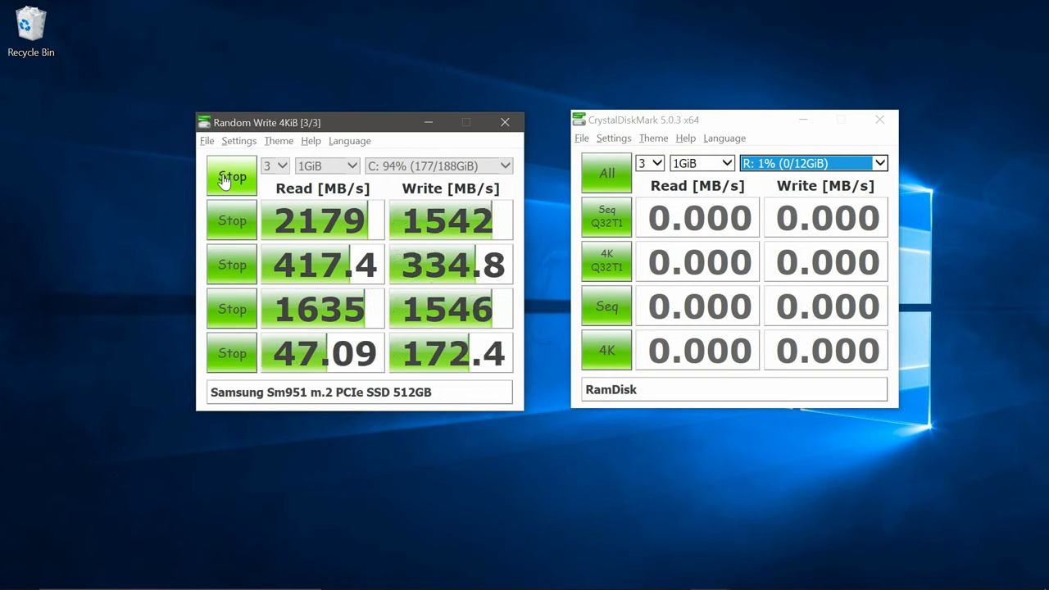
click(607, 173)
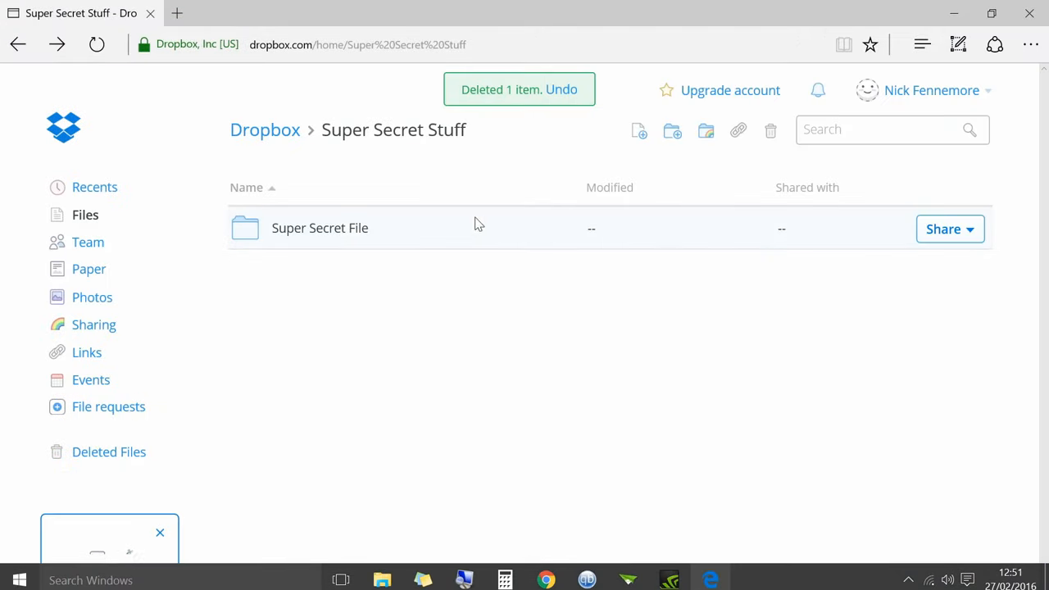
right_click(319, 228)
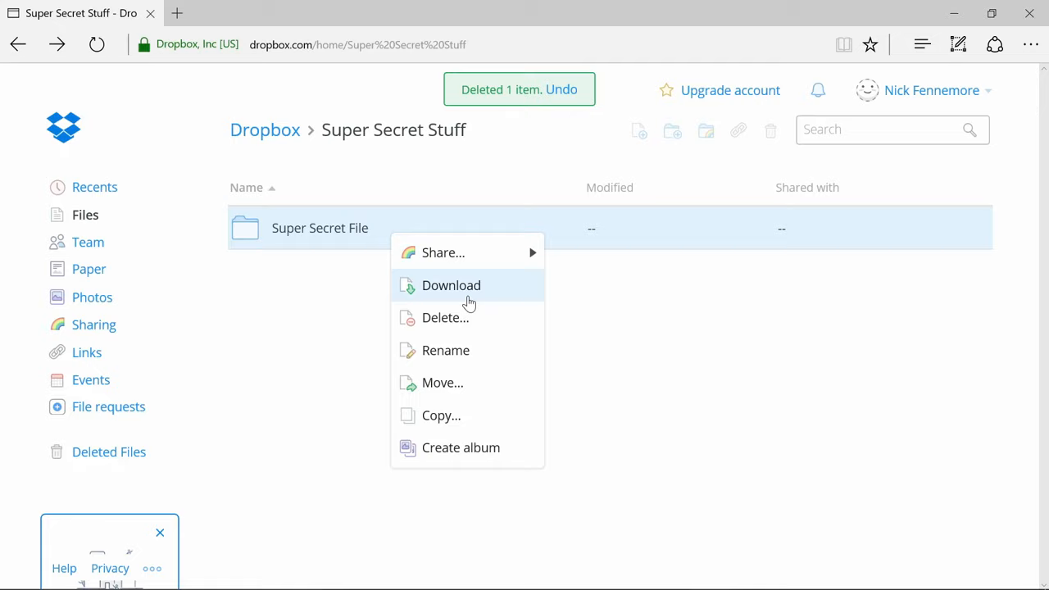
click(450, 285)
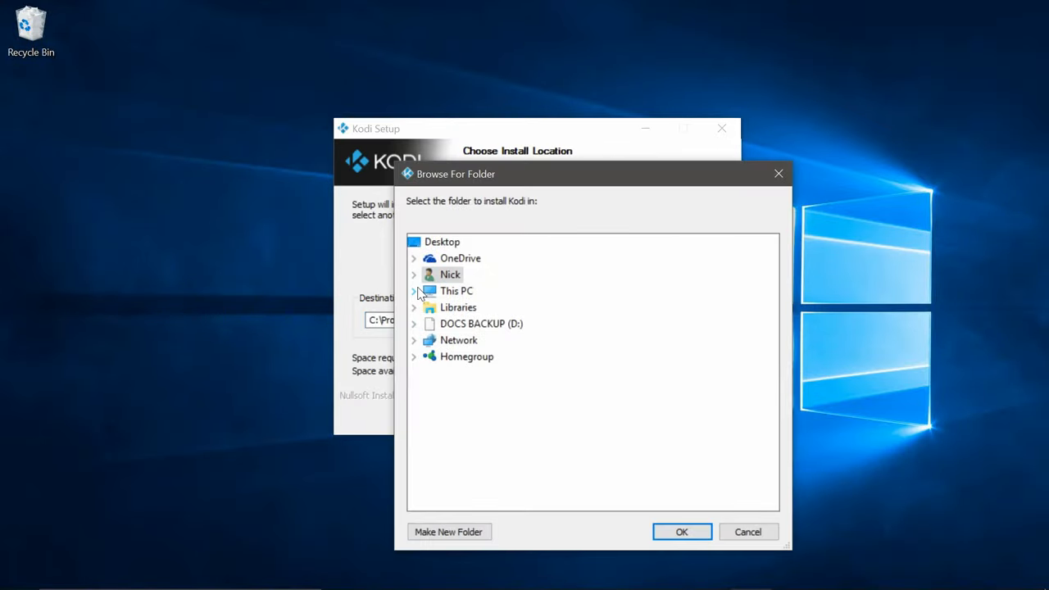
Expand This PC in the Browse For Folder dialog to reach its drives.
click(681, 531)
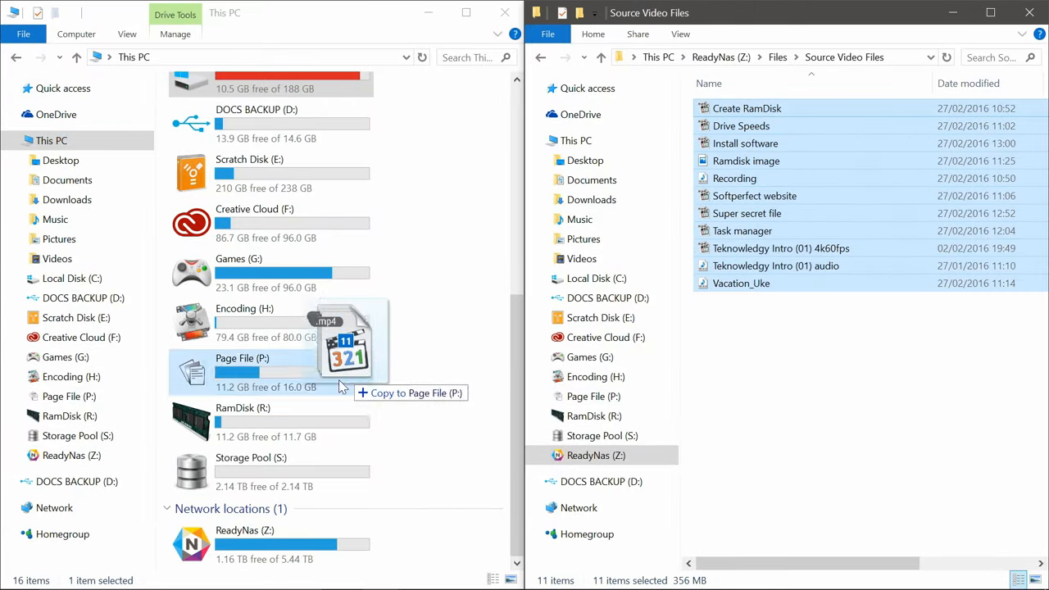
mouse_move(235, 429)
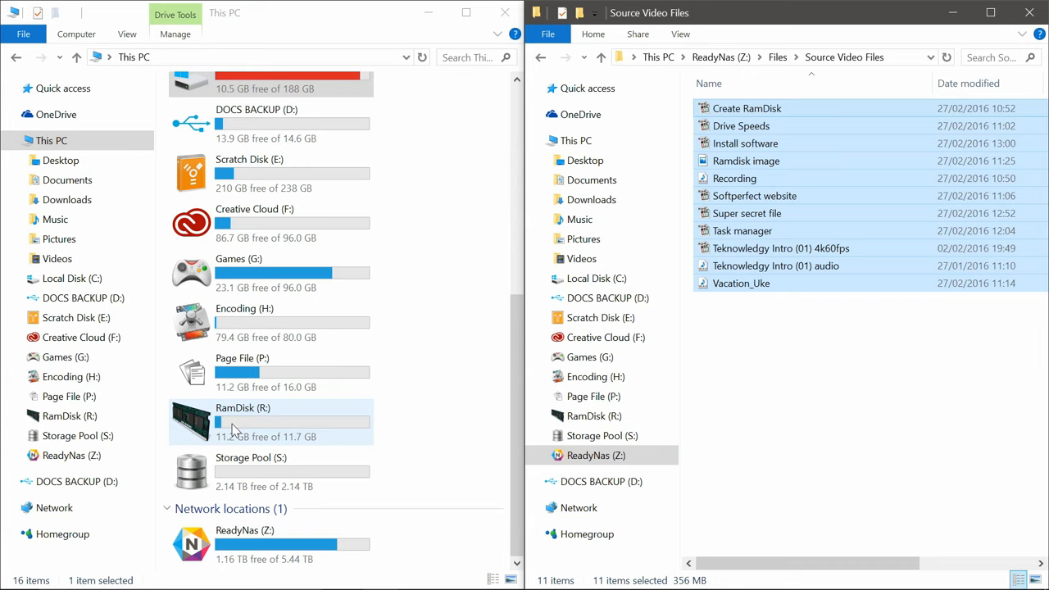
Open RamDisk (R:) in File Explorer to view the copied video files.
double_click(243, 422)
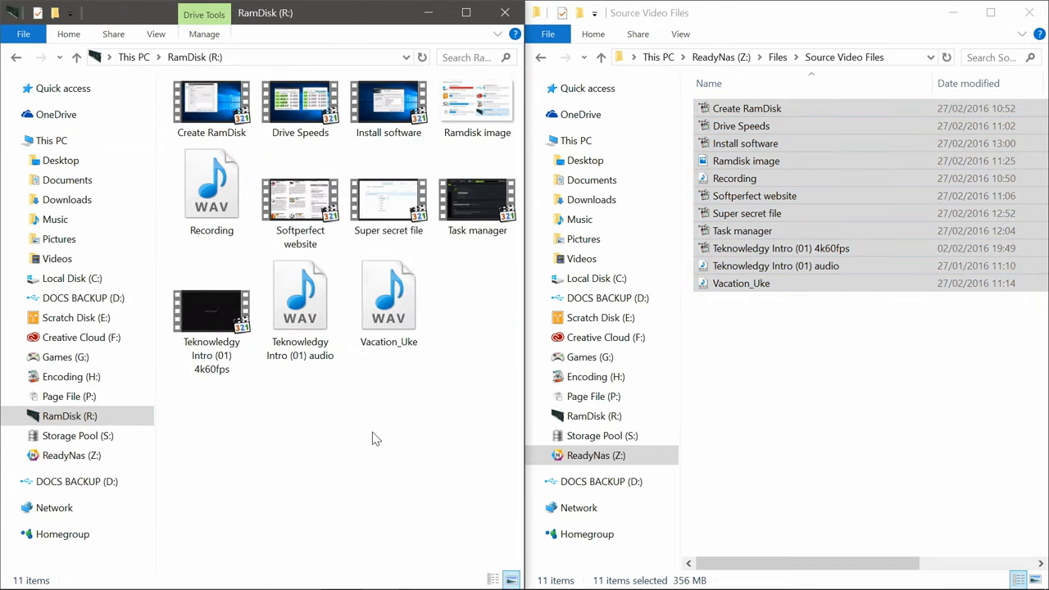
double_click(300, 203)
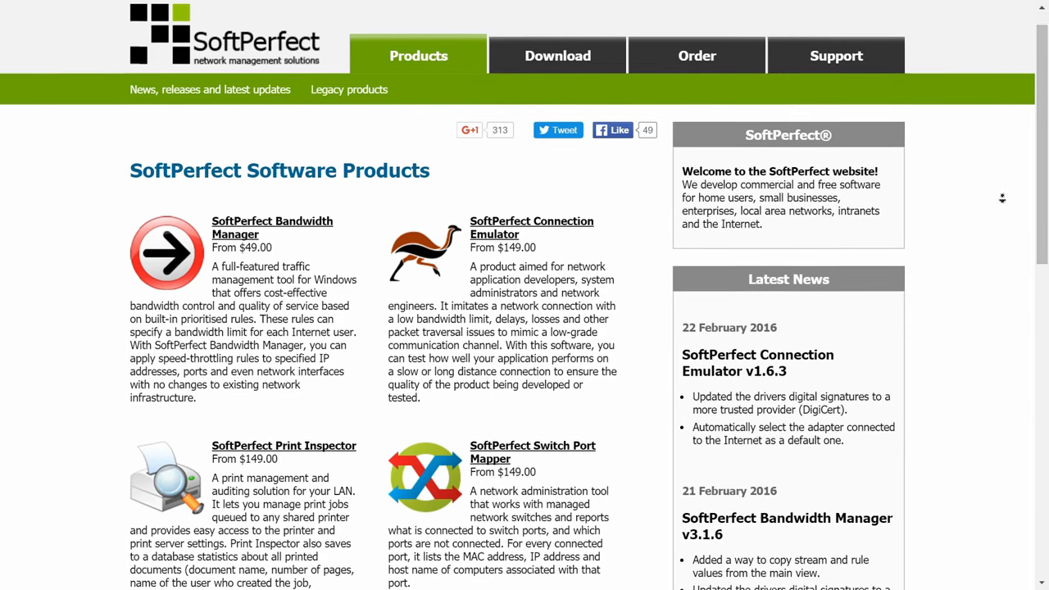
Scroll the Products page and open the SoftPerfect RAM Disk product page.
scroll(down, 3)
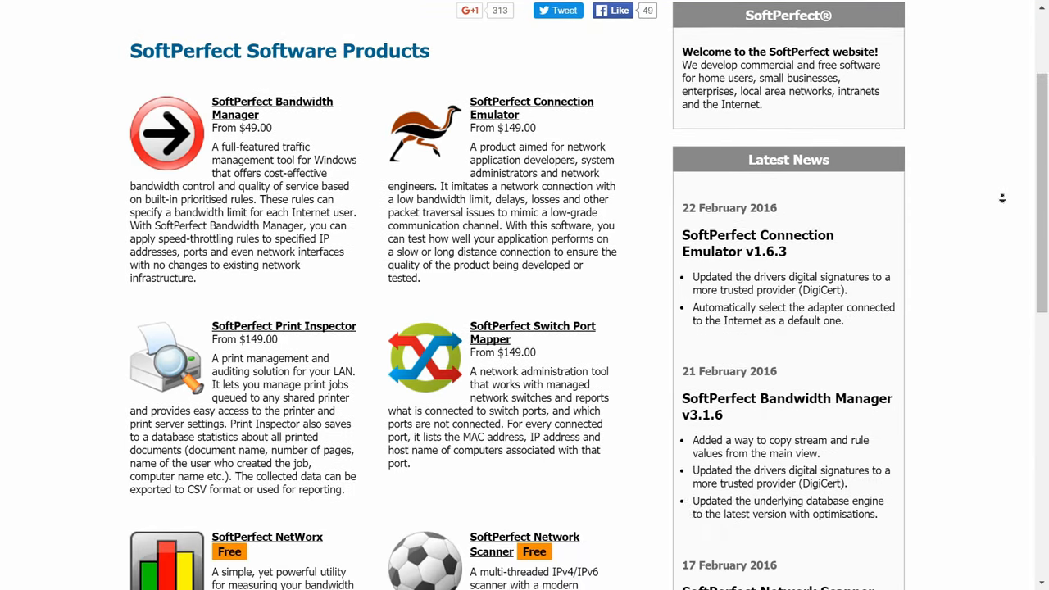
scroll(down, 3)
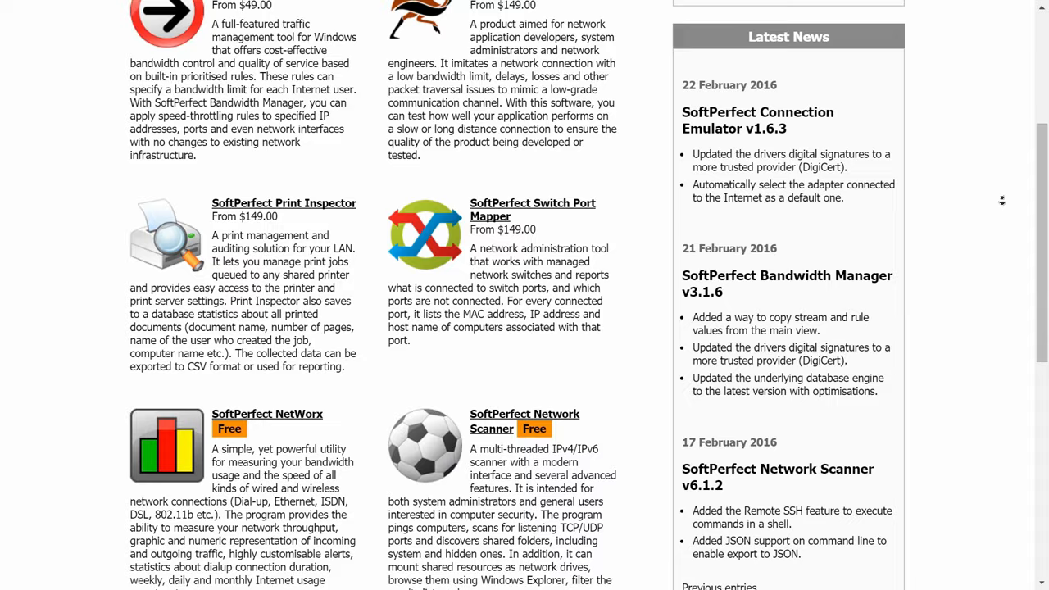
scroll(down, 3)
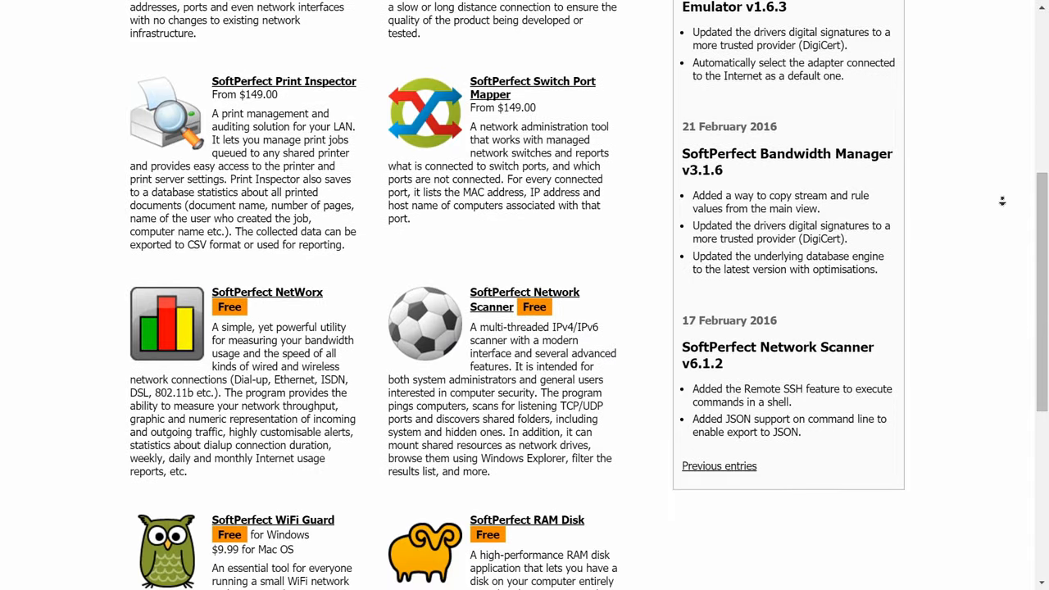
scroll(down, 3)
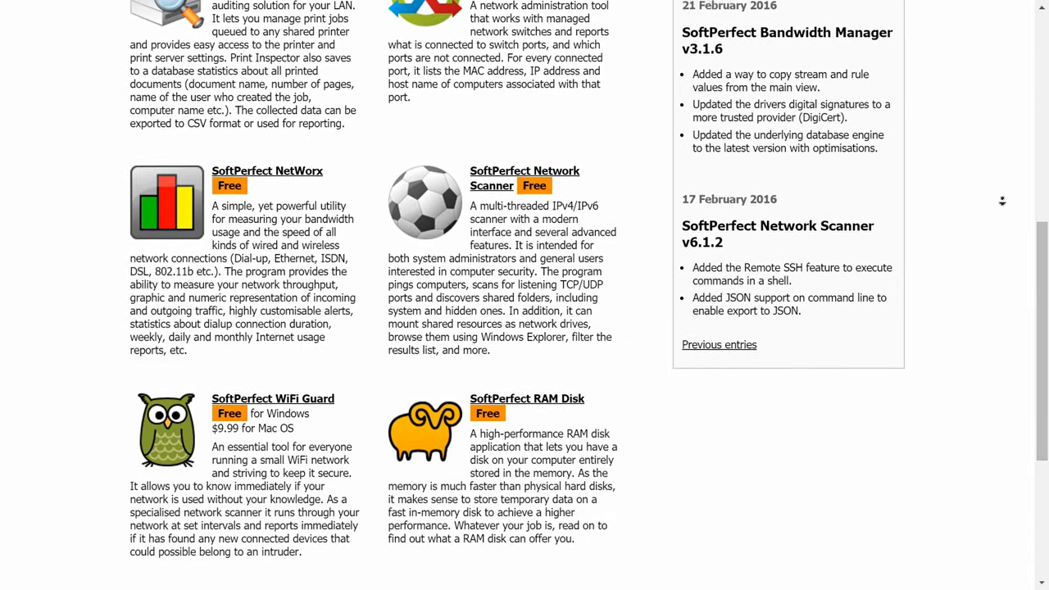
click(526, 398)
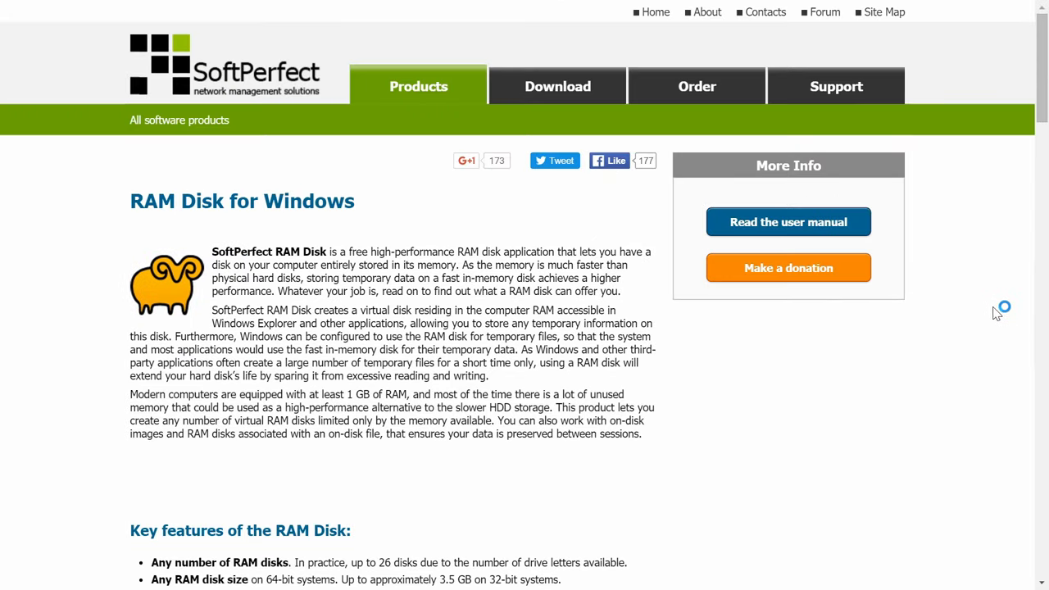
Scroll the RAM Disk page down to Product Info & Download.
scroll(down, 3)
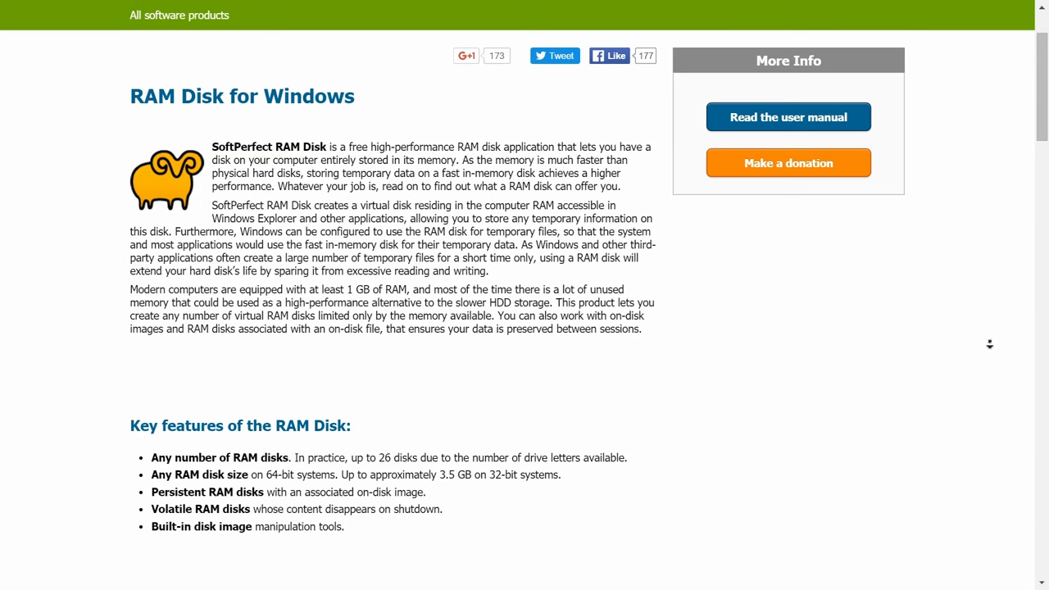
scroll(down, 3)
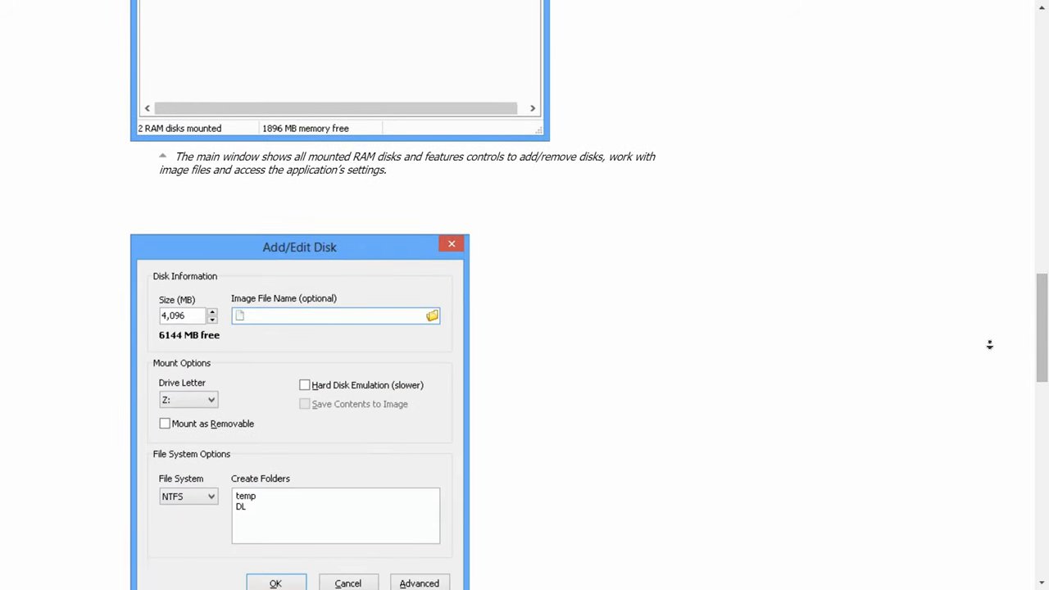
scroll(down, 3)
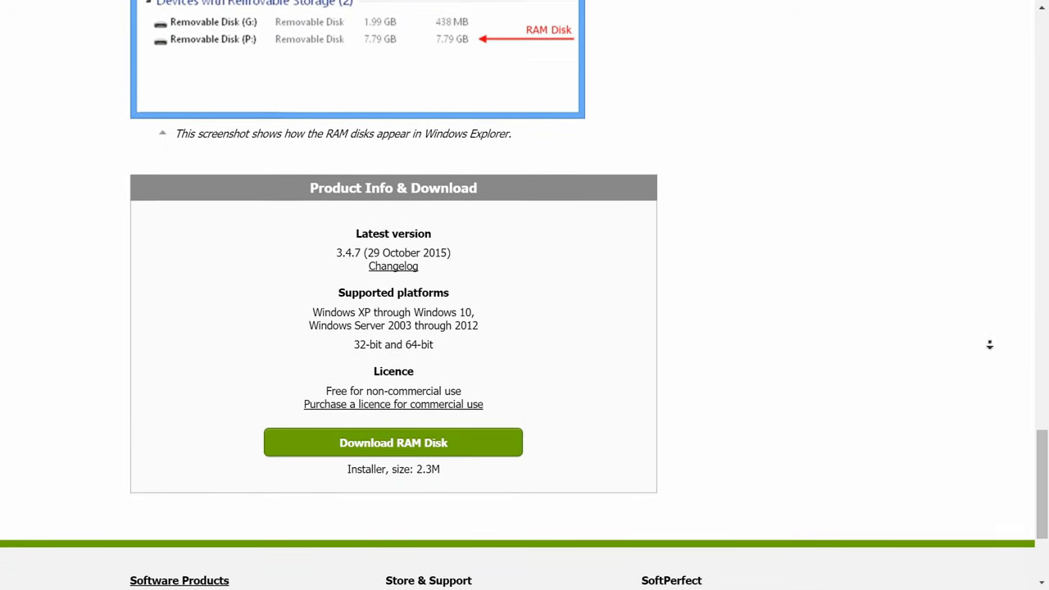
scroll(down, 3)
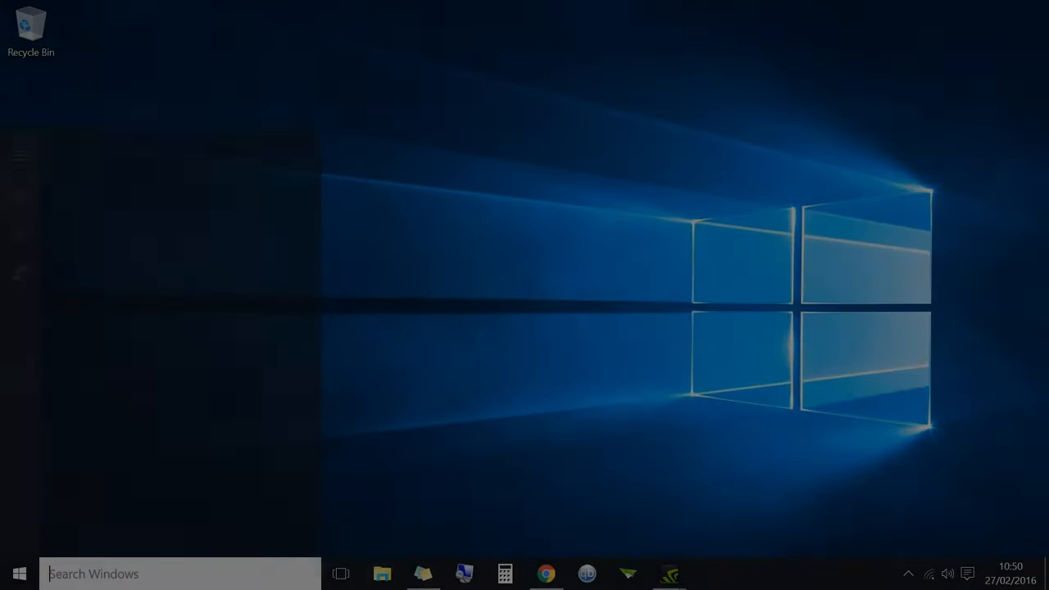
Search Windows for 'softper' and launch SoftPerfect RAM Disk.
text(softper)
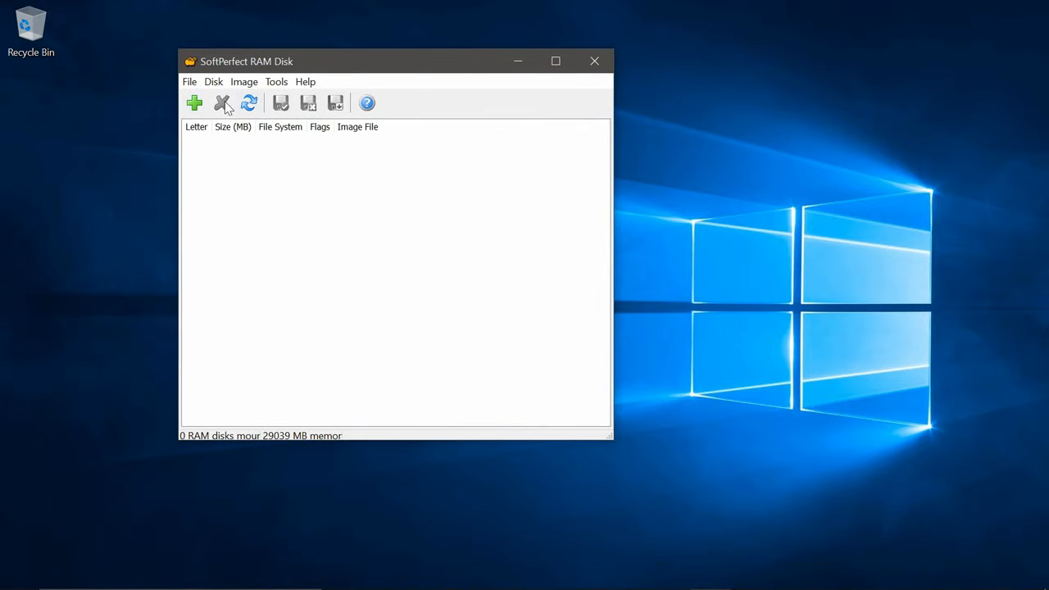
click(194, 103)
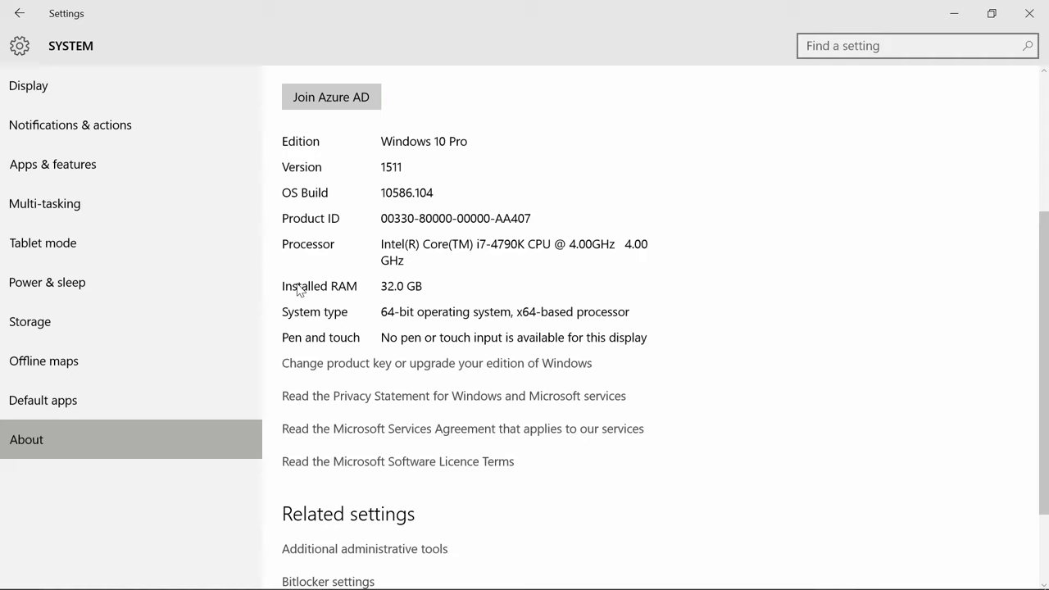
Check the 32.0 GB installed RAM in Settings, then bring up Task Manager.
click(791, 573)
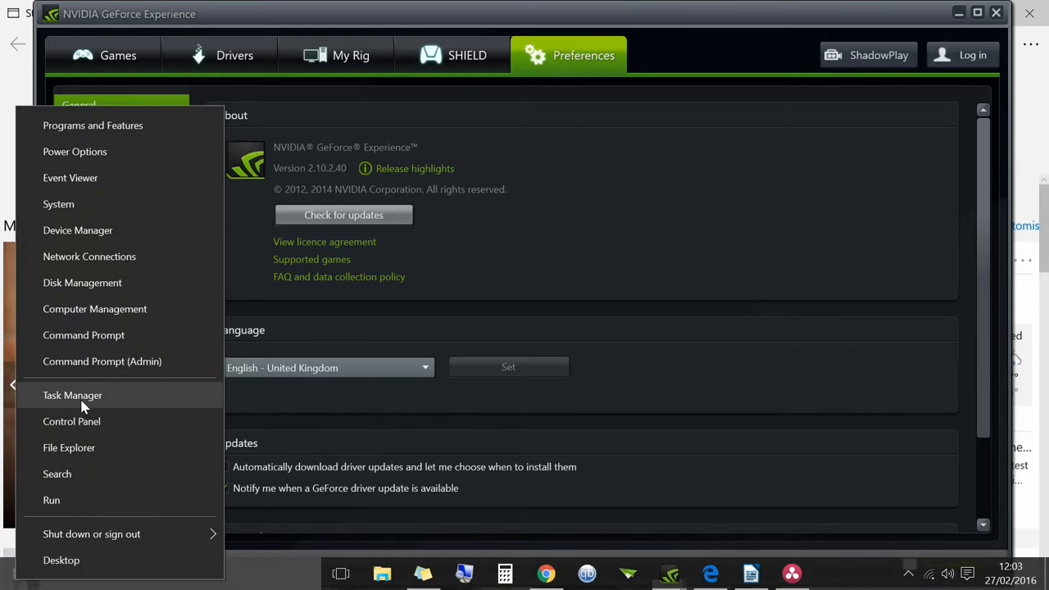
click(72, 395)
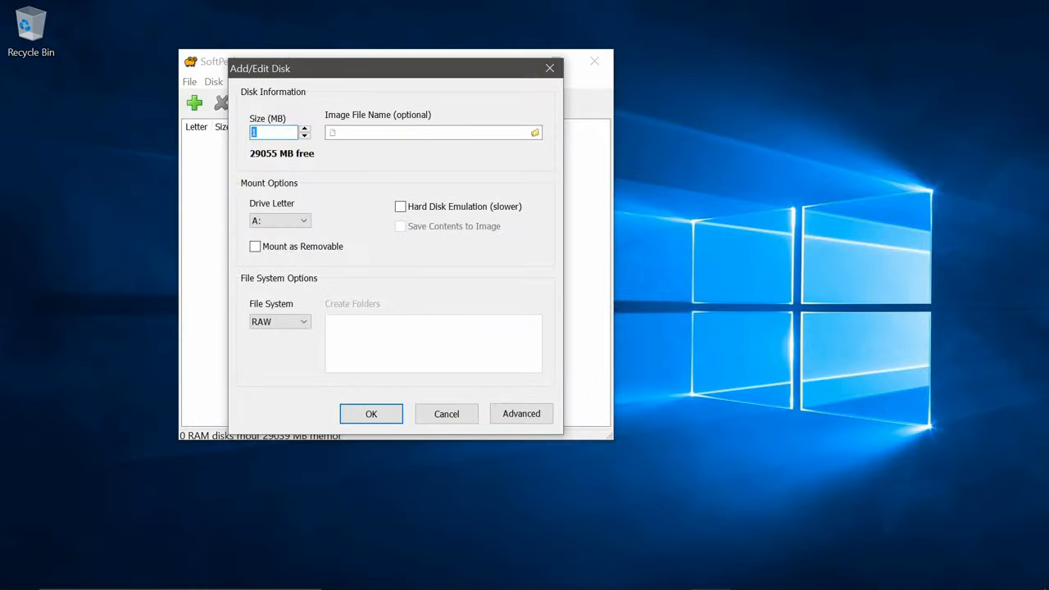
Size the disk 12000 MB on drive R:, mounted removable, hard disk emulation off.
text(12000)
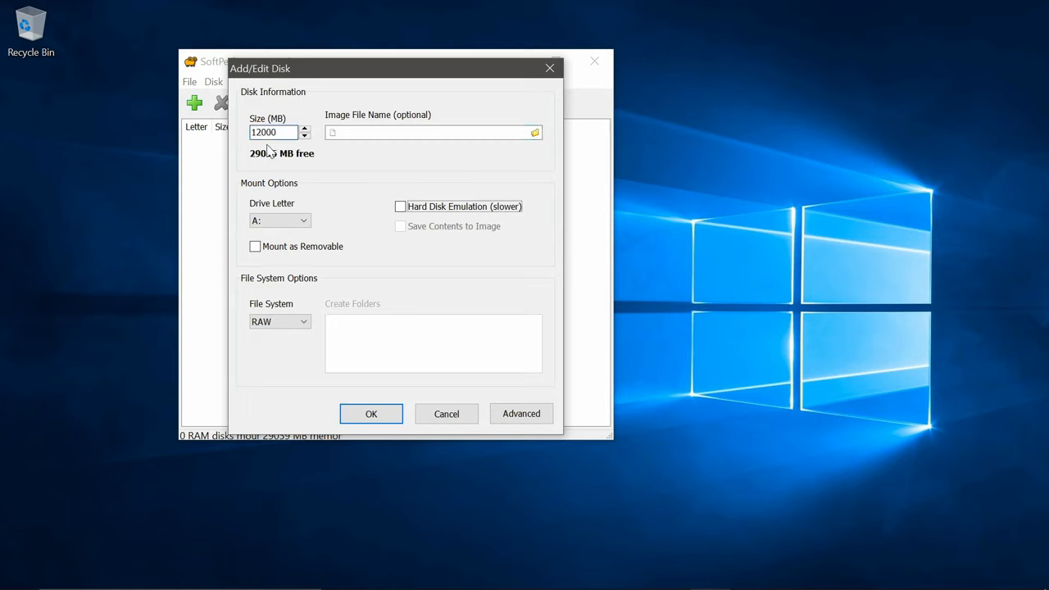
click(304, 221)
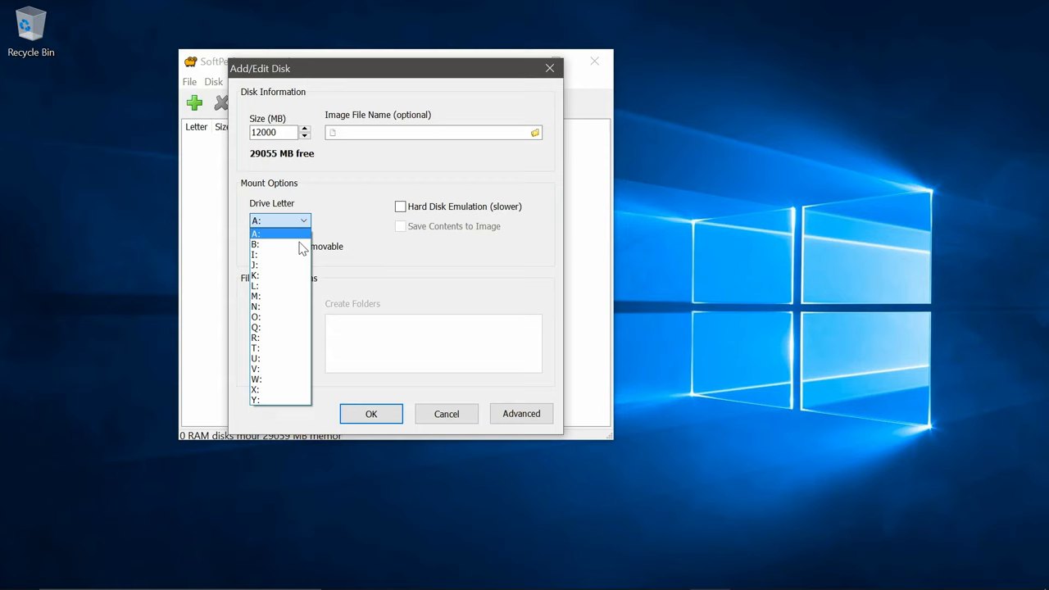
click(255, 337)
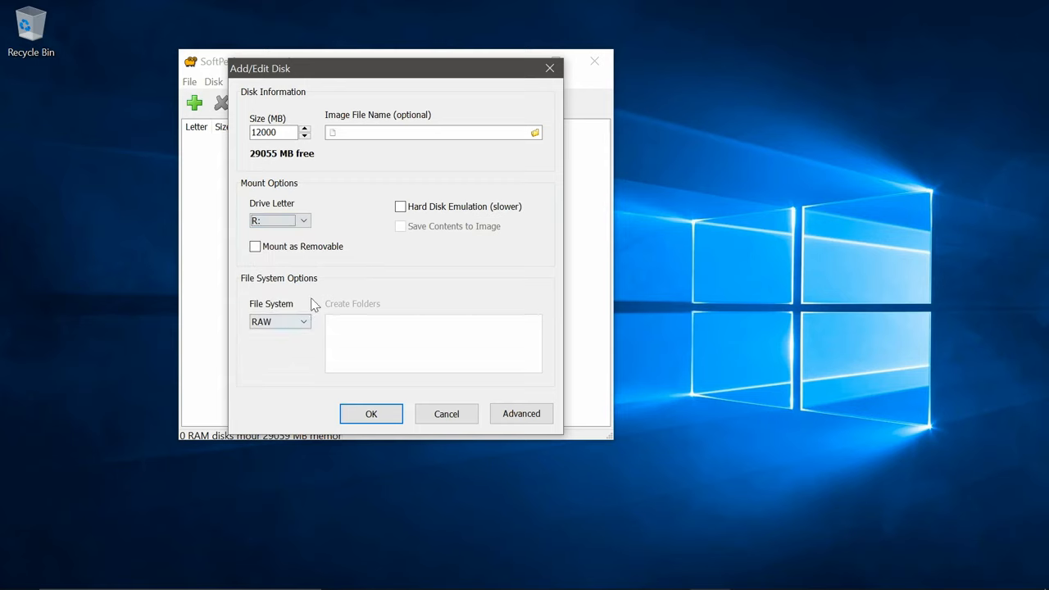
click(255, 246)
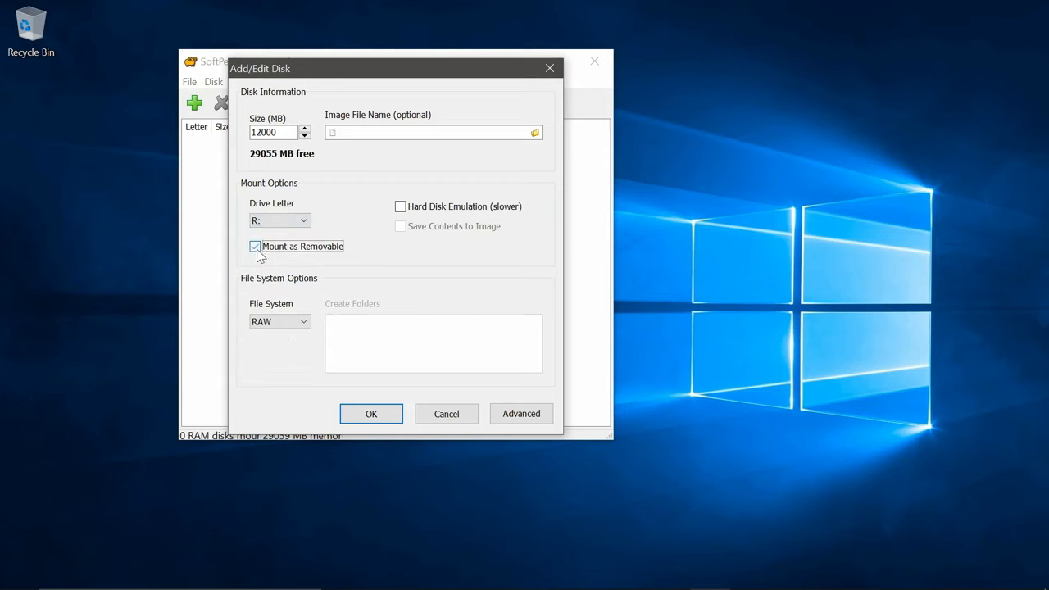
click(255, 247)
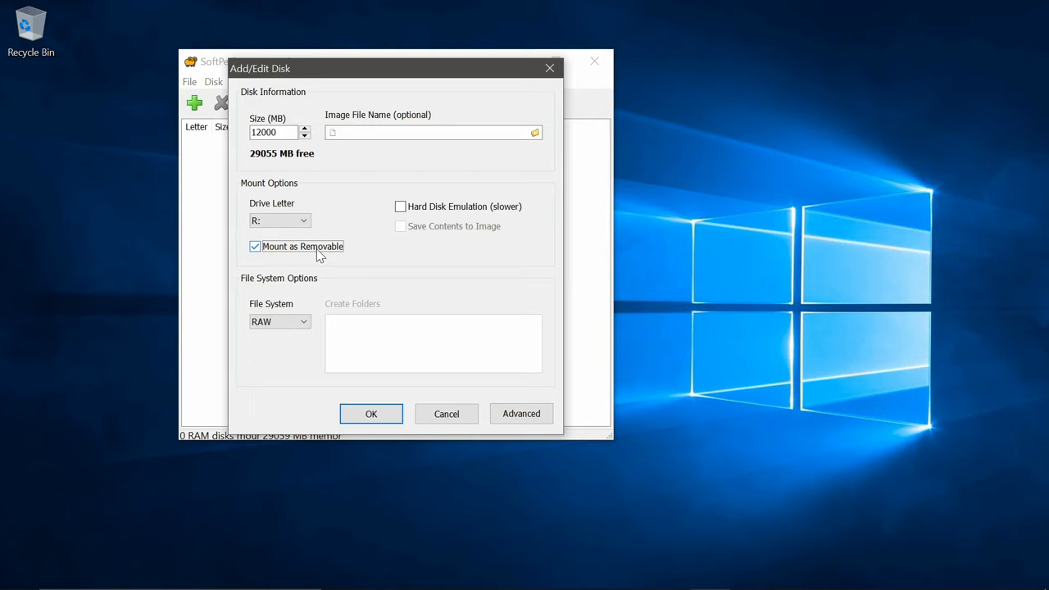
click(401, 207)
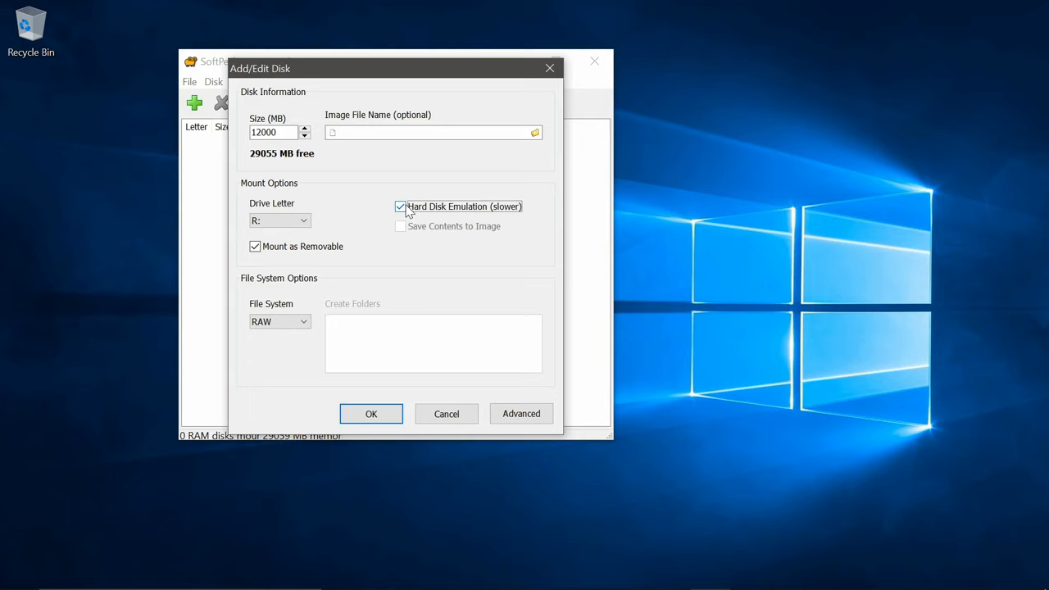
click(400, 207)
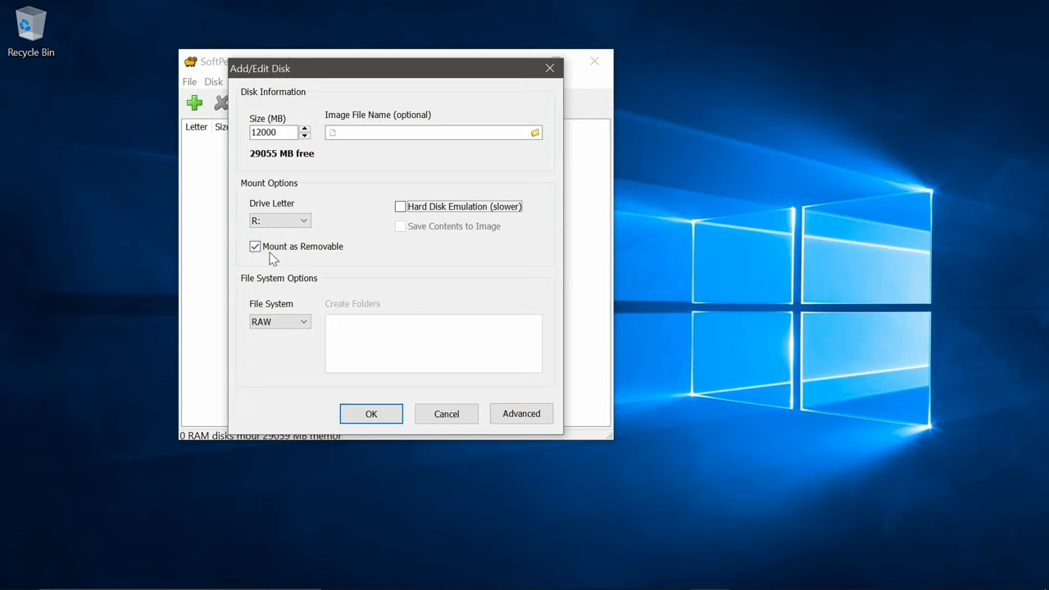
click(255, 246)
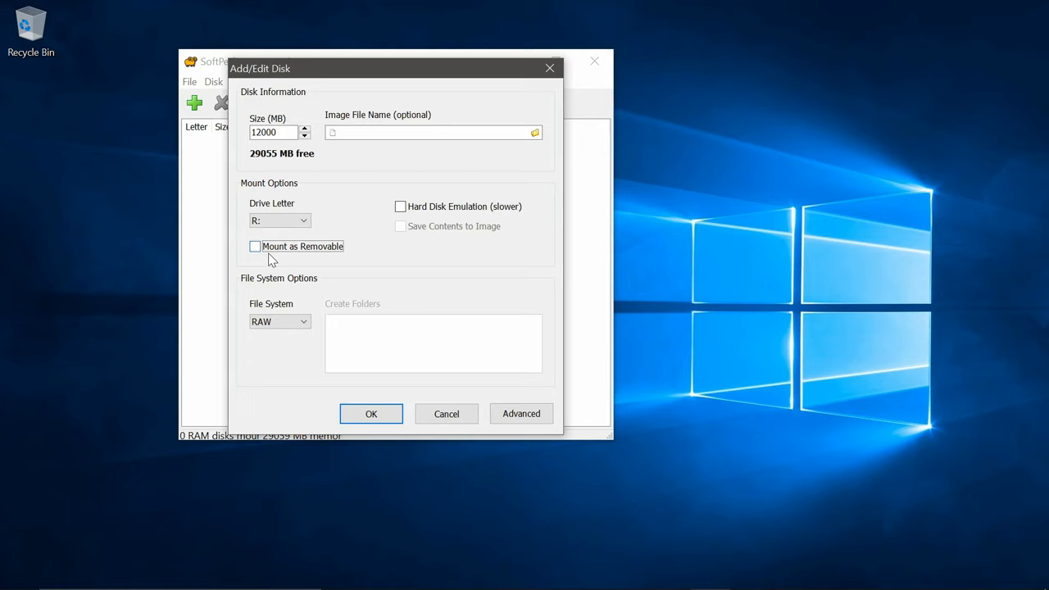
click(255, 246)
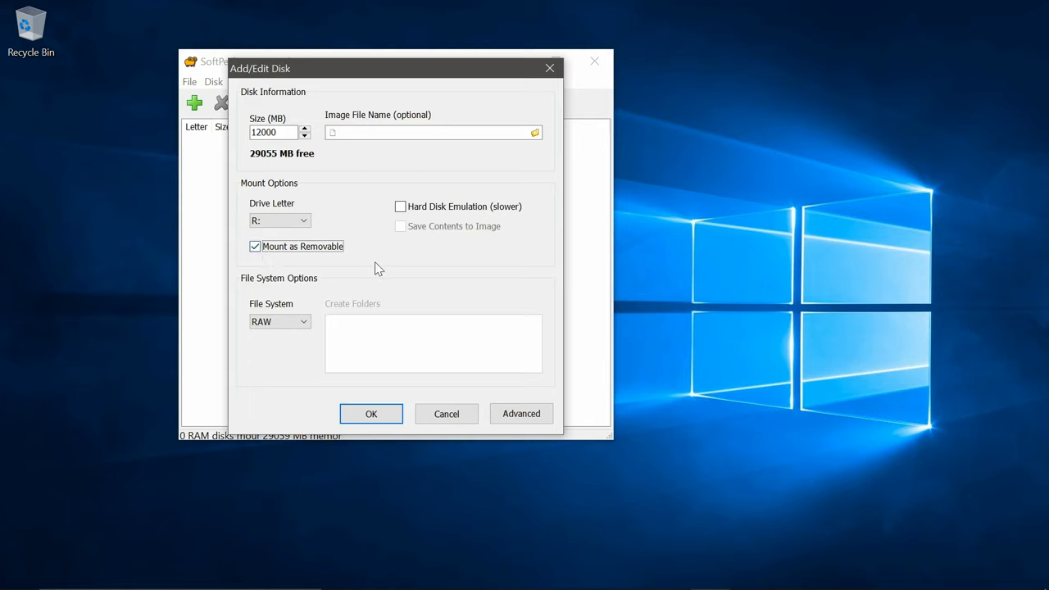
mouse_move(303, 321)
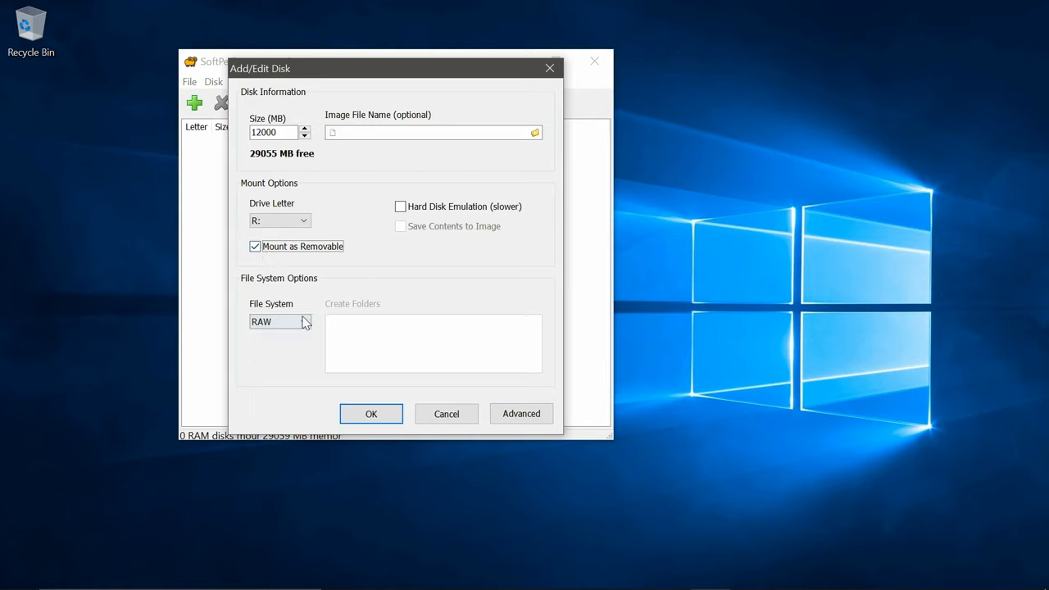
Choose NTFS as the file system and clear the 'Test' folder names.
click(304, 321)
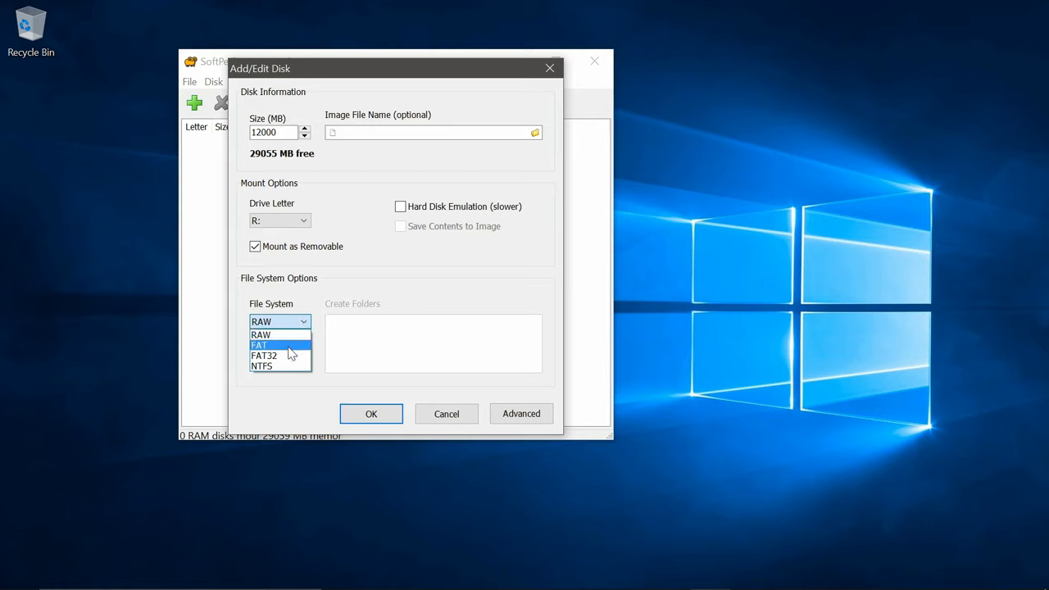
click(262, 365)
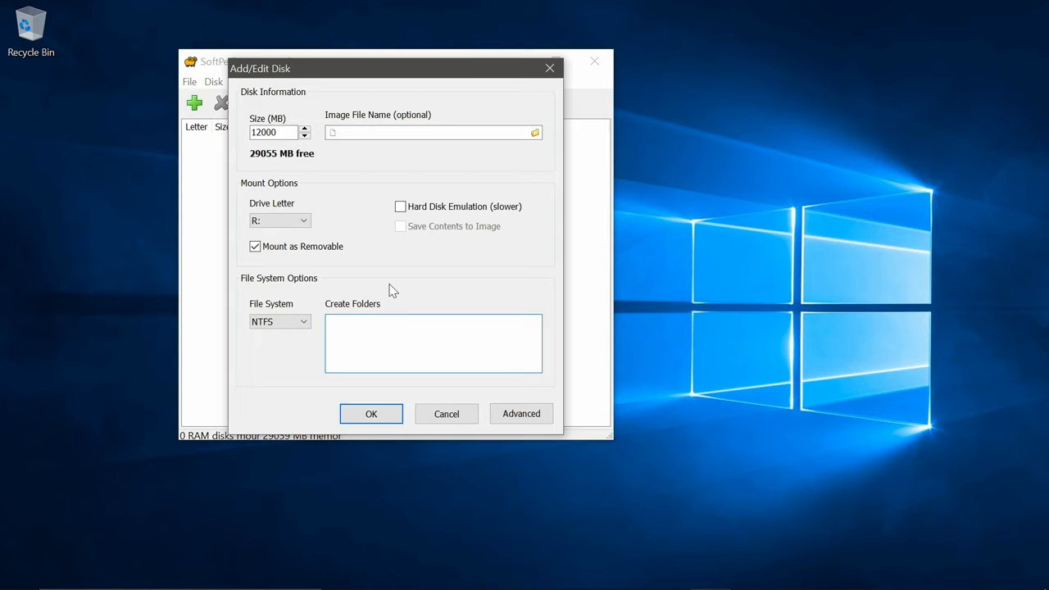
text(Test Folder)
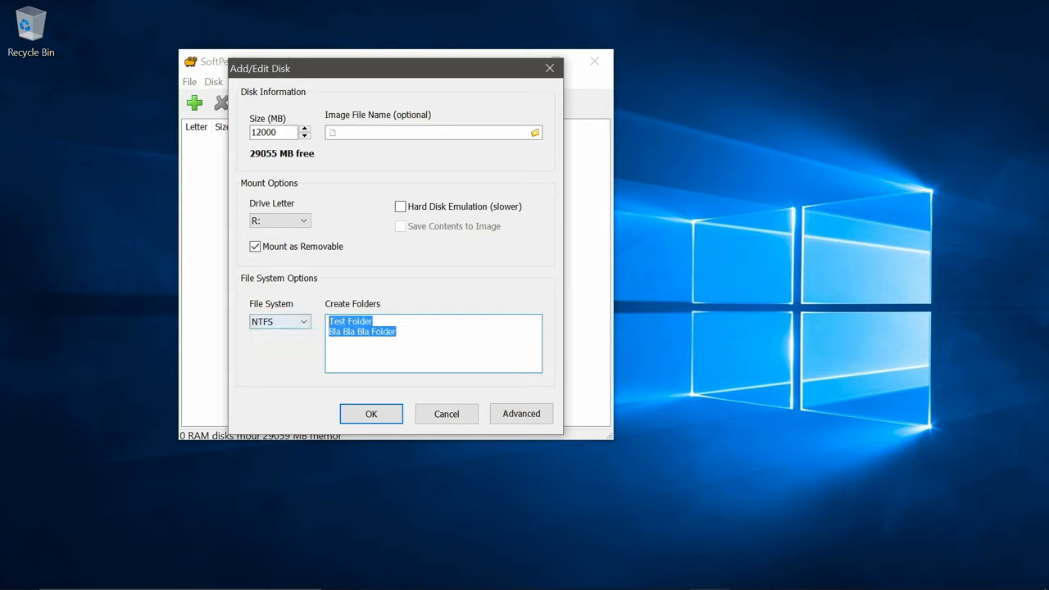
key(Delete)
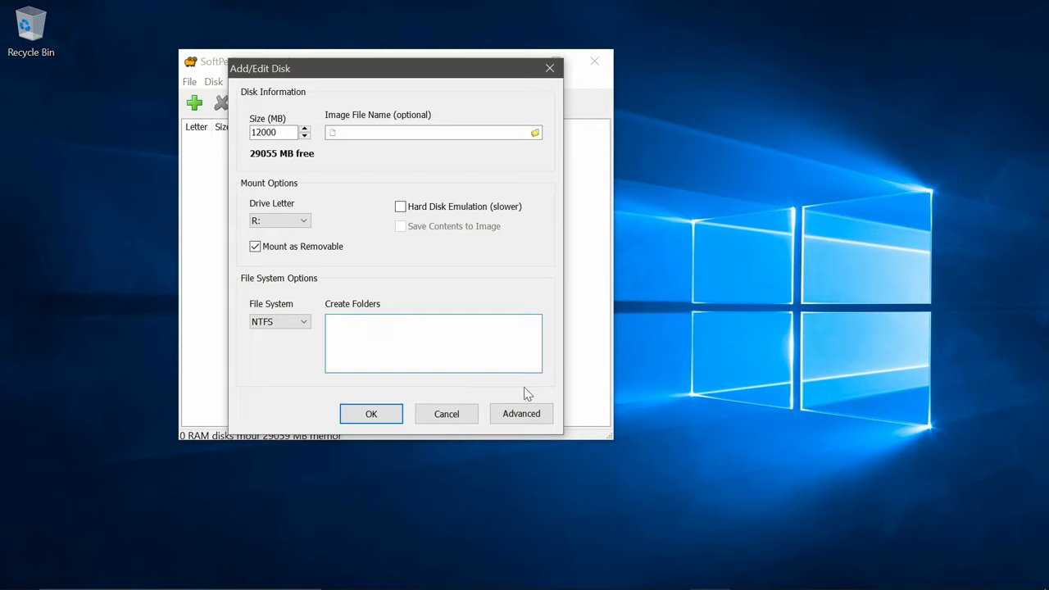
click(522, 413)
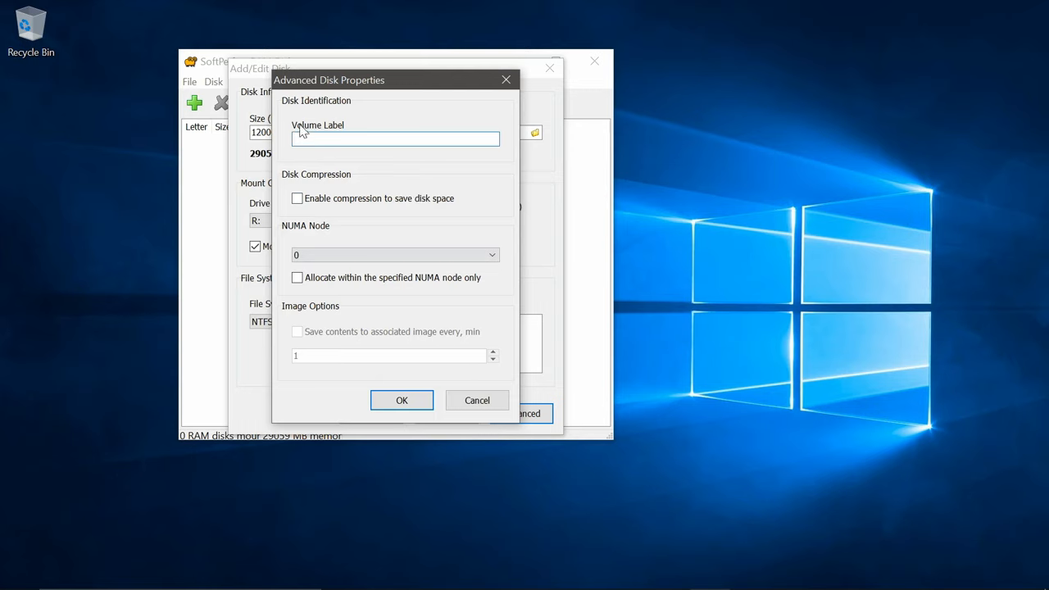
mouse_move(408, 99)
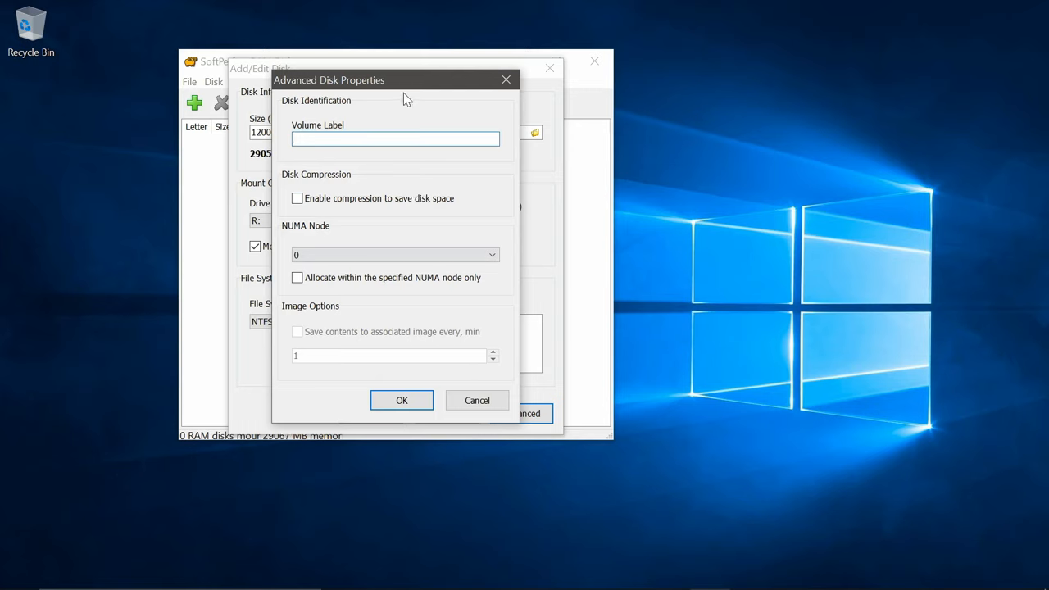
Set the volume label to 'RamDisk' and confirm both dialogs to mount the disk.
text(RamDisk)
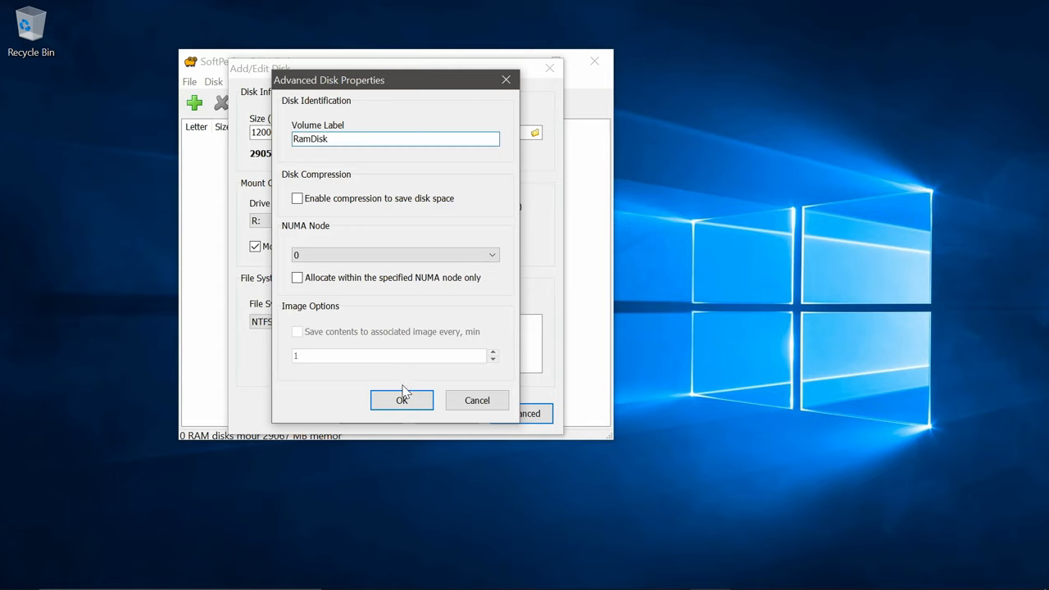
click(402, 400)
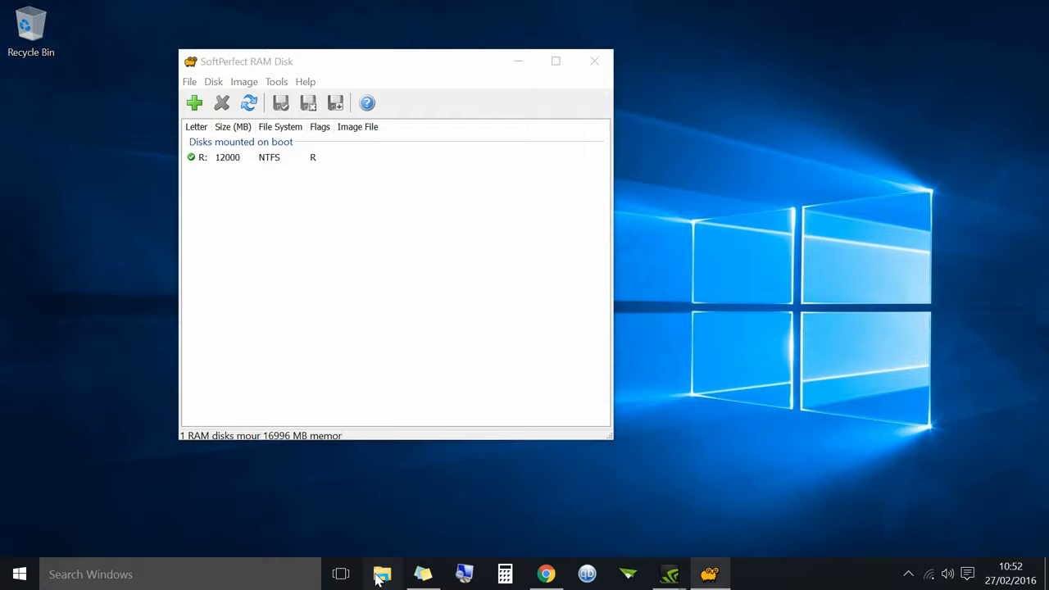
click(594, 61)
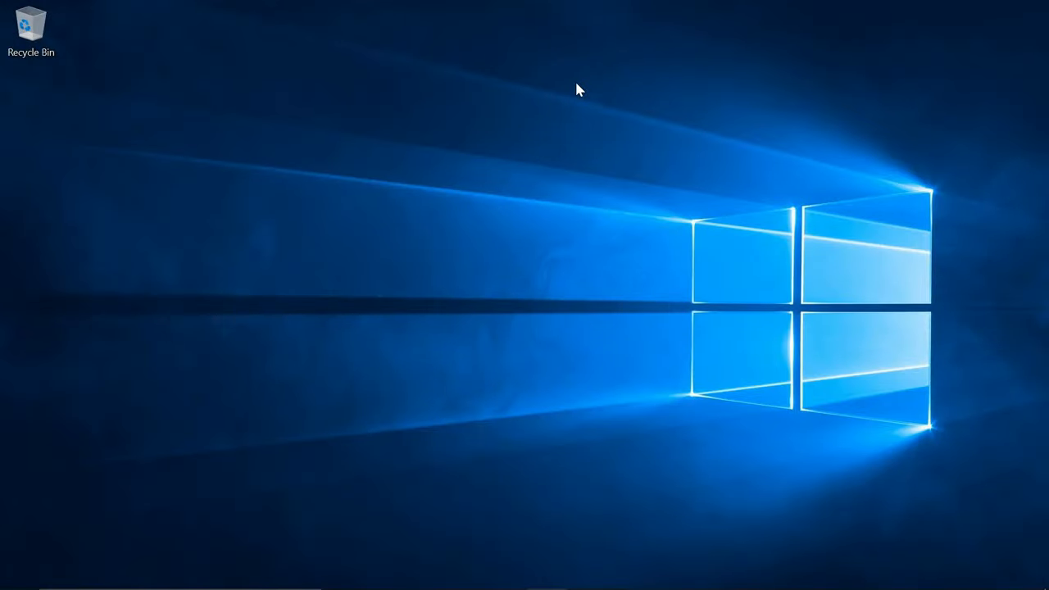